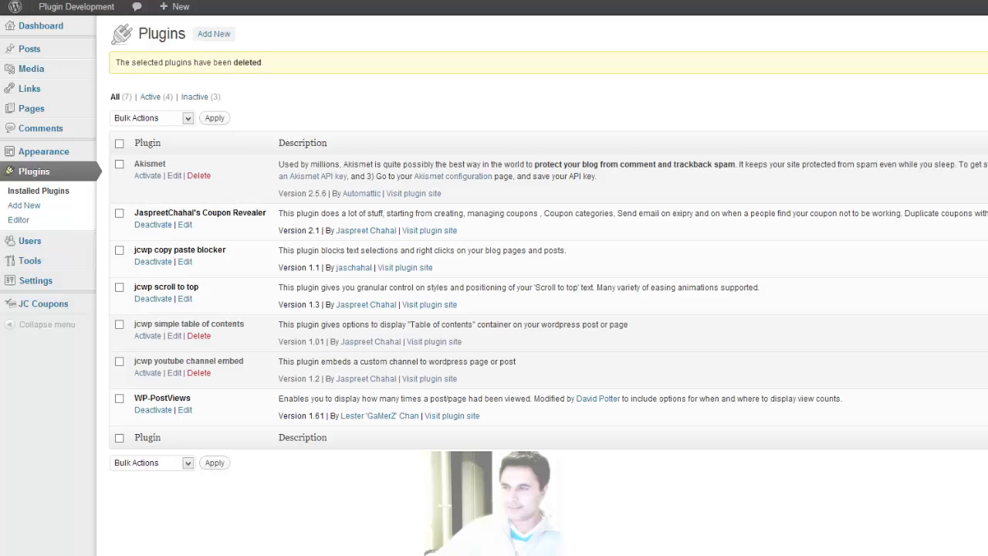
pyautogui.moveTo(24, 205)
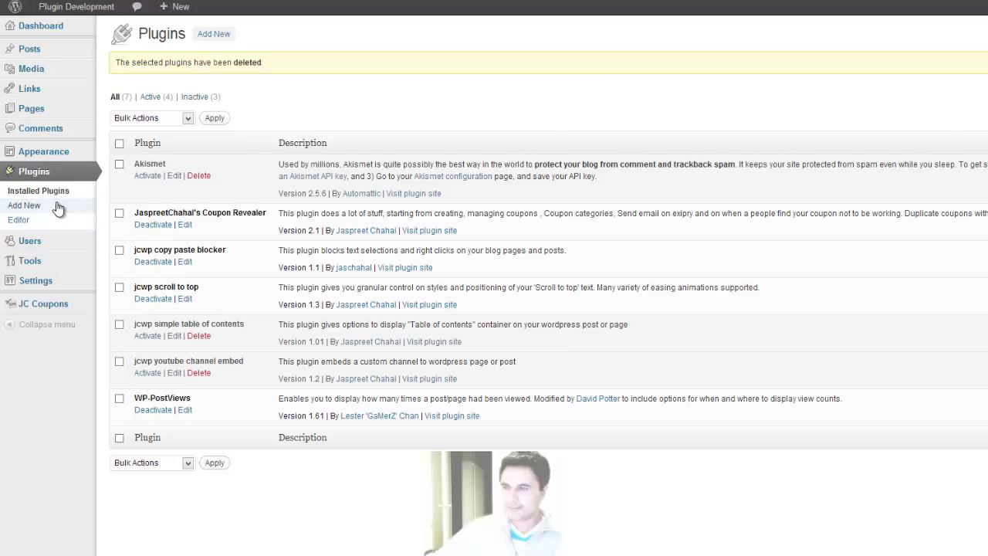
pyautogui.moveTo(41, 210)
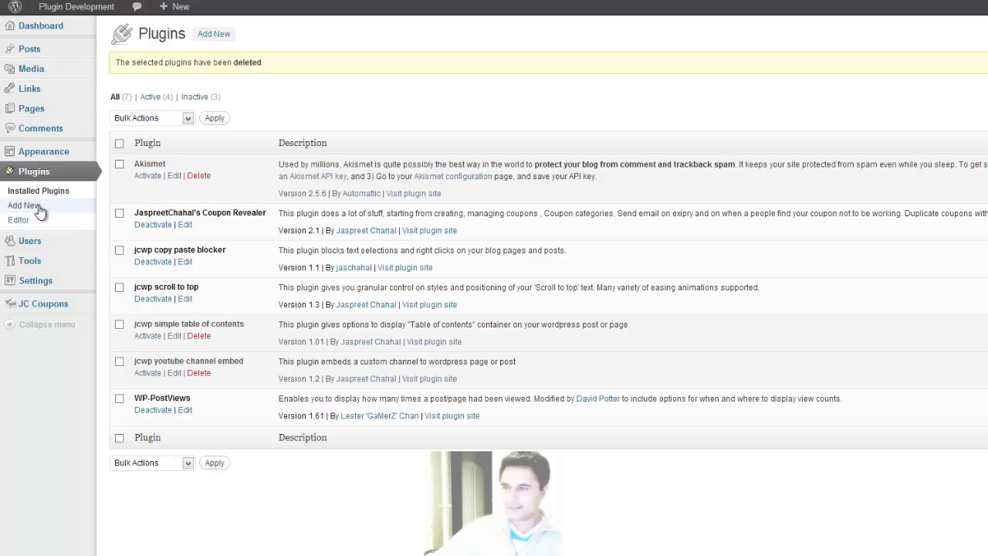
# Step: Search the plugin directory for 'jcwp' and install jcwp left right key navigation 1.2
pyautogui.click(24, 205)
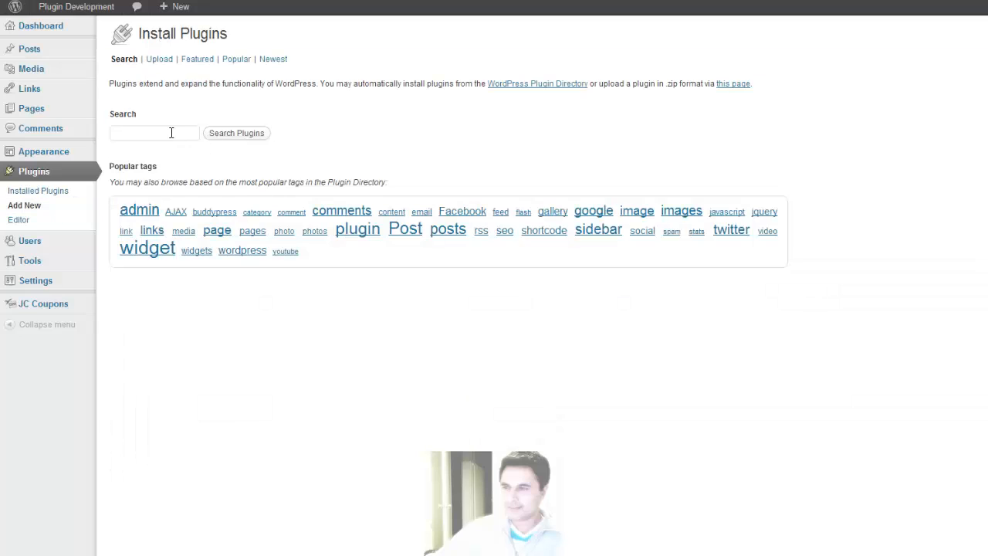
pyautogui.write('jcwp')
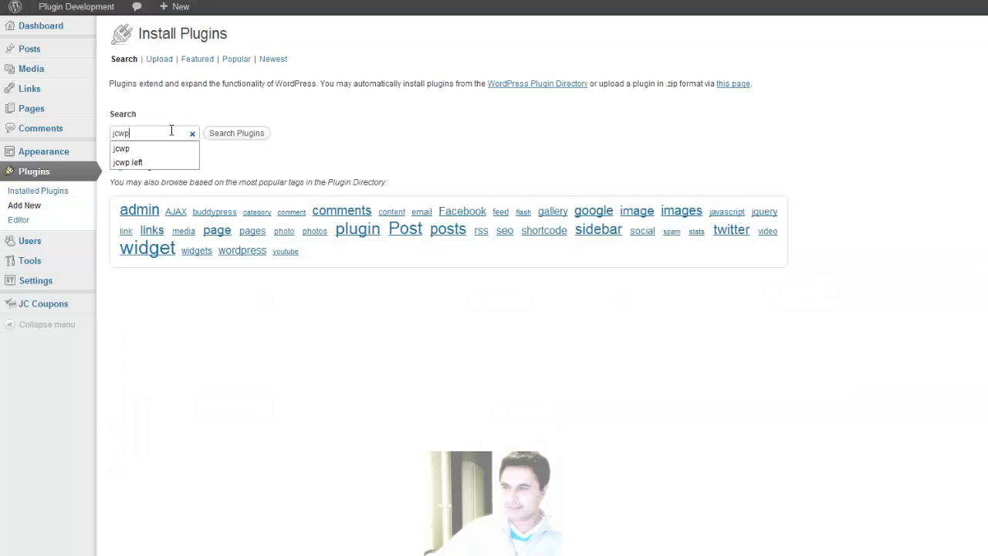
pyautogui.click(236, 133)
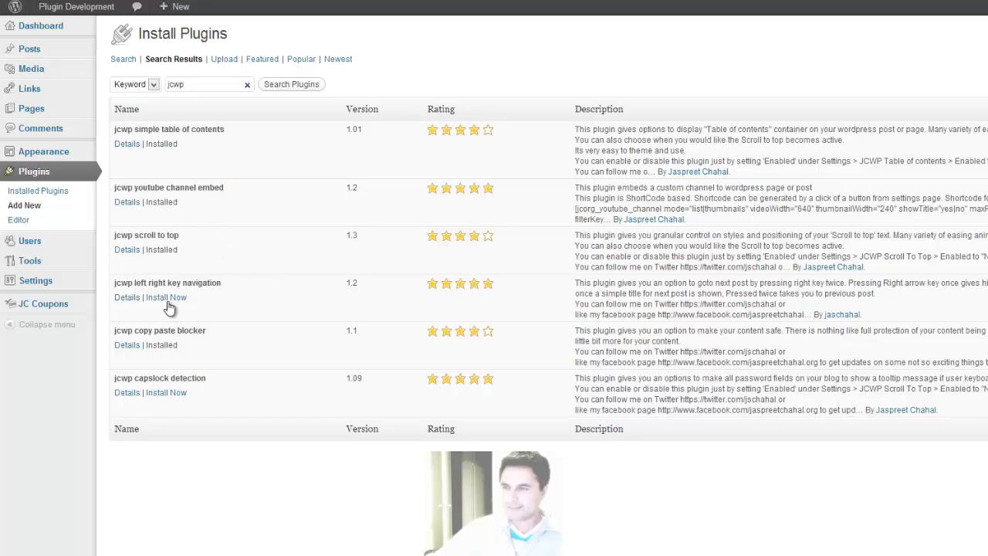
pyautogui.doubleClick(150, 283)
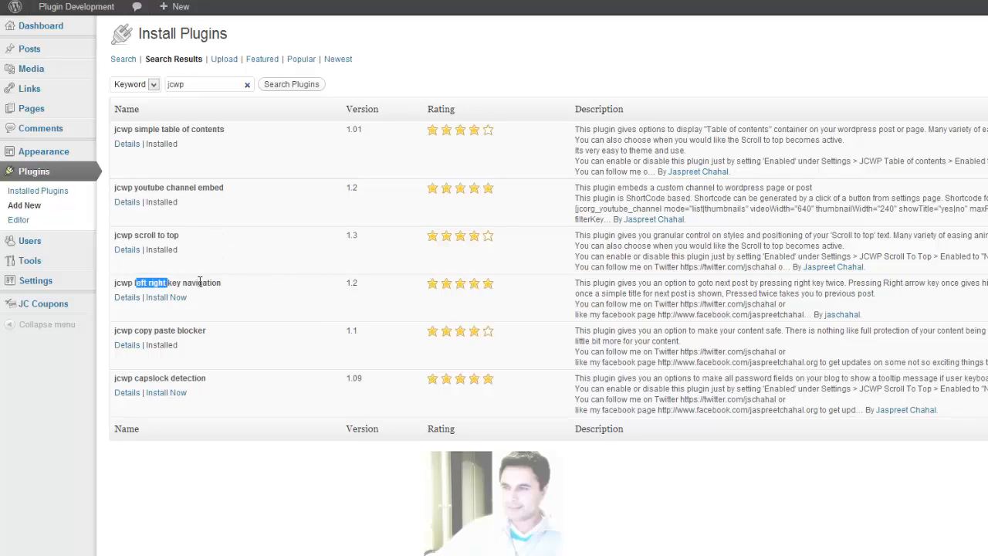
pyautogui.click(165, 297)
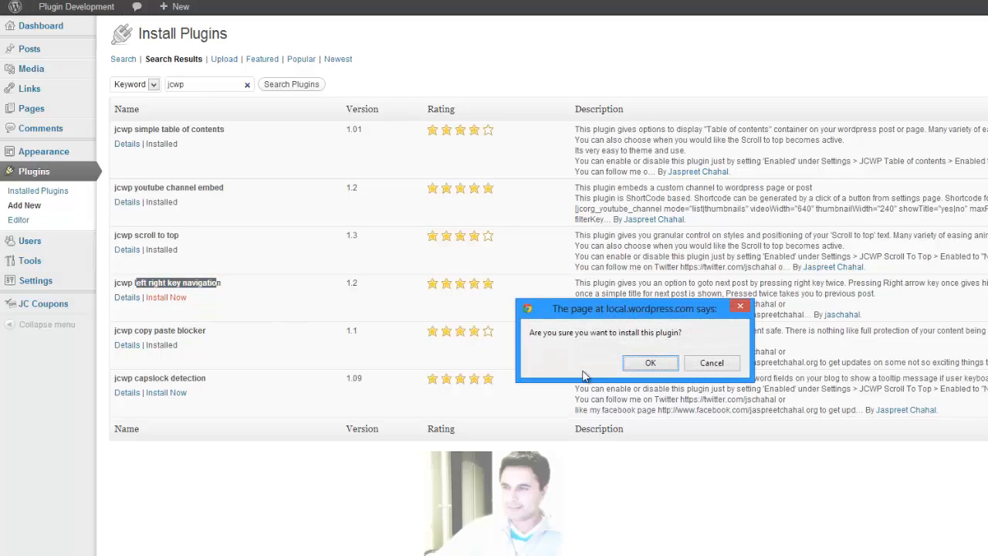
pyautogui.click(650, 363)
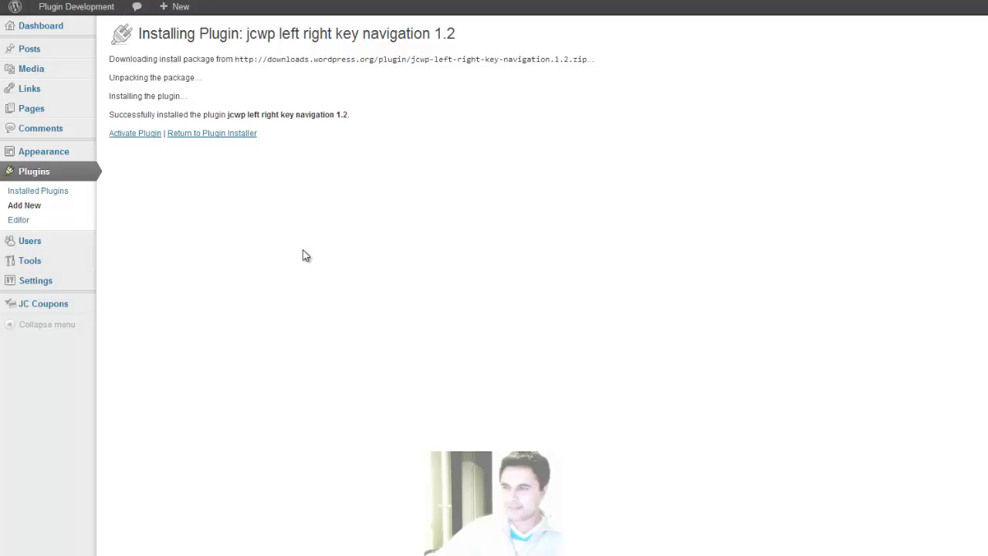
pyautogui.moveTo(135, 133)
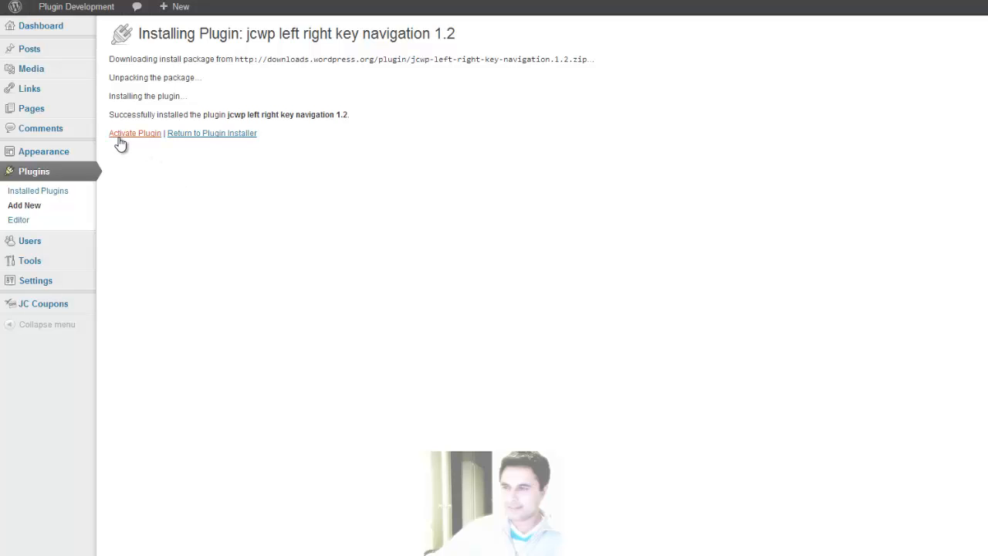
# Step: Activate jcwp left right key navigation and open its JCWP Left Right Key settings page
pyautogui.click(134, 133)
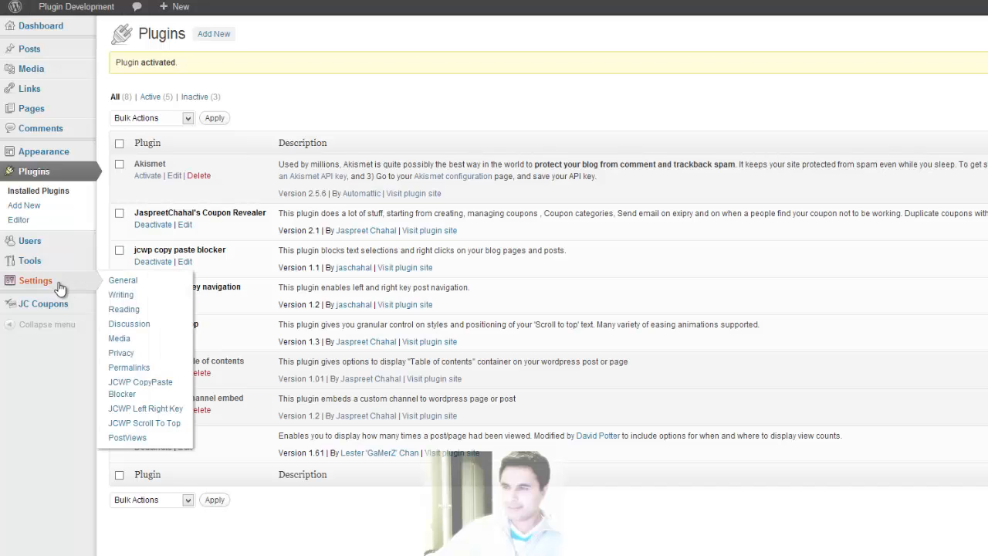
pyautogui.moveTo(158, 409)
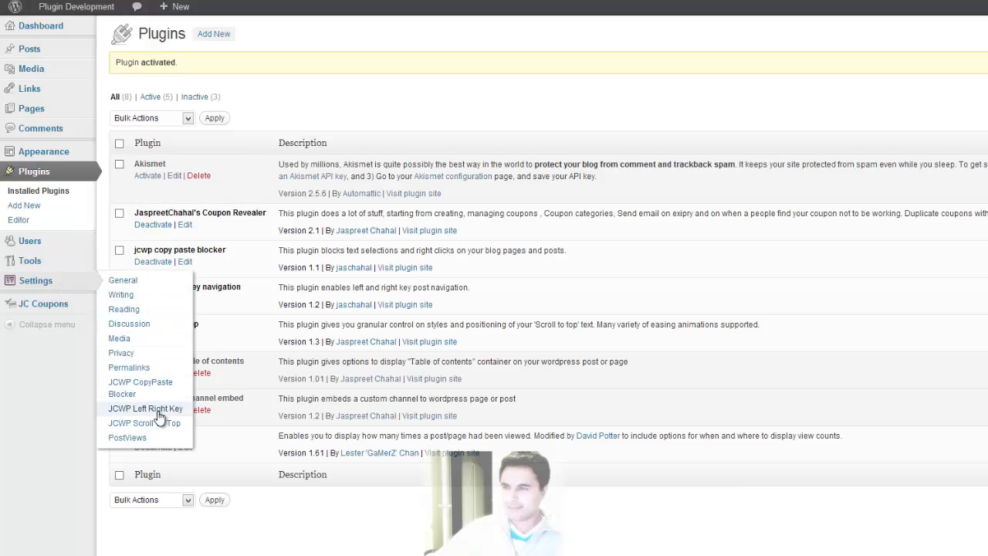
pyautogui.click(145, 407)
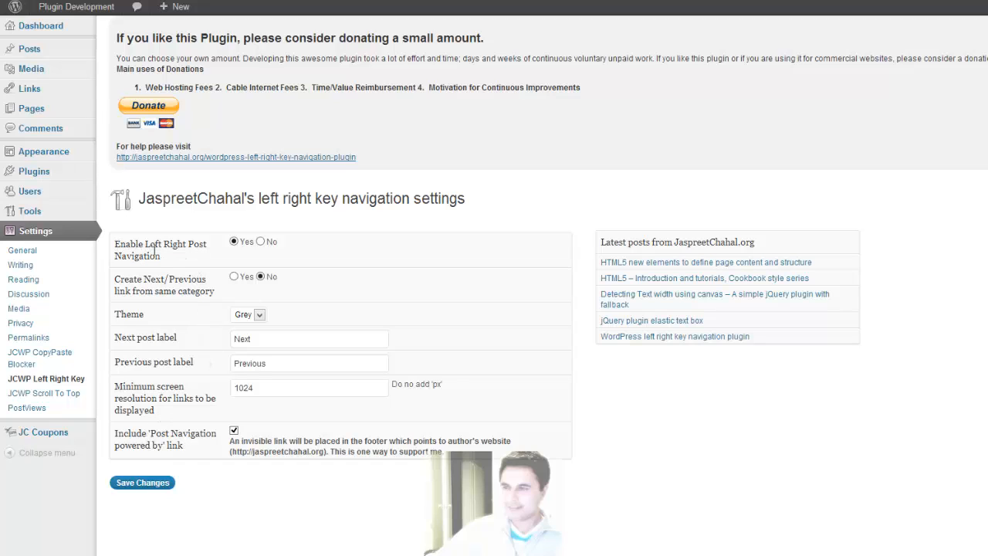
pyautogui.moveTo(162, 256)
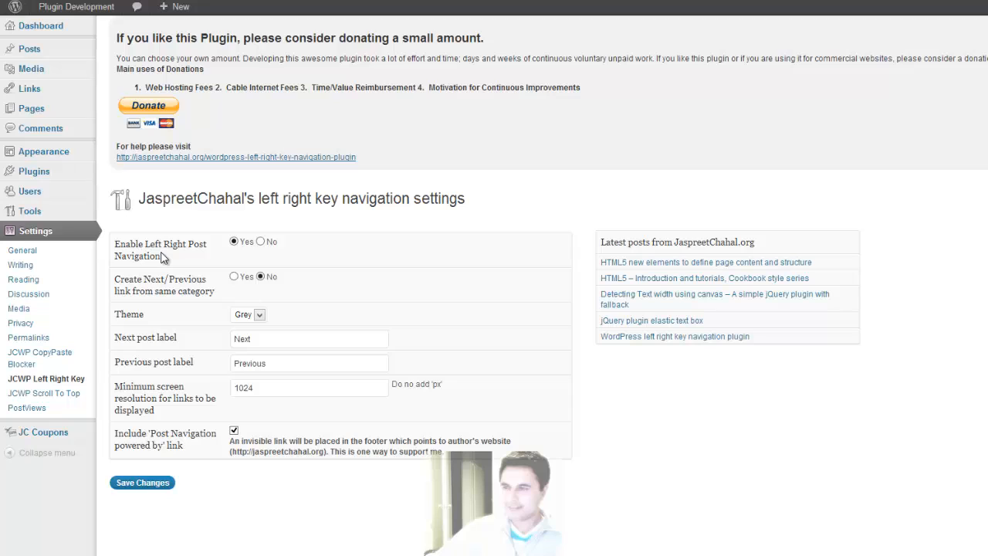
pyautogui.moveTo(224, 257)
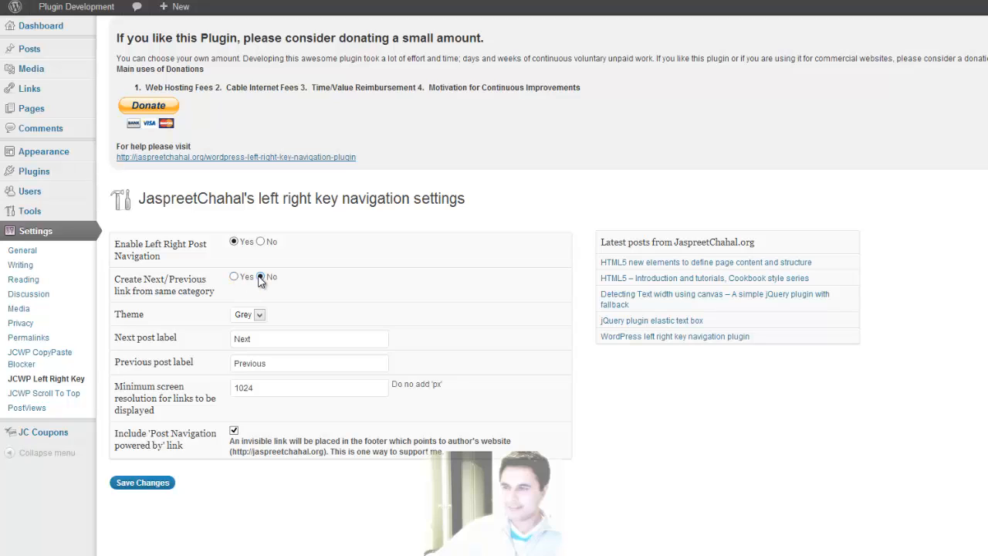
pyautogui.click(261, 276)
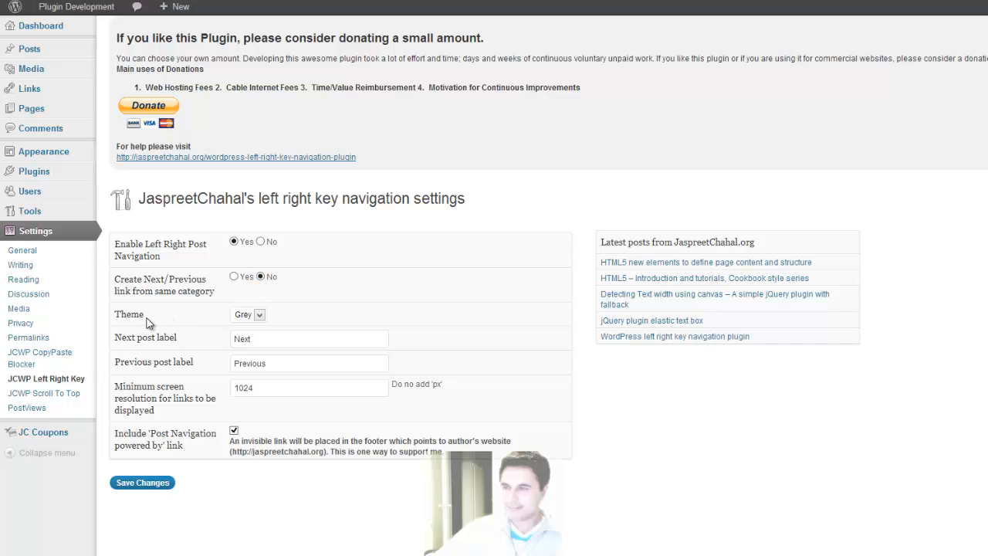
pyautogui.click(259, 314)
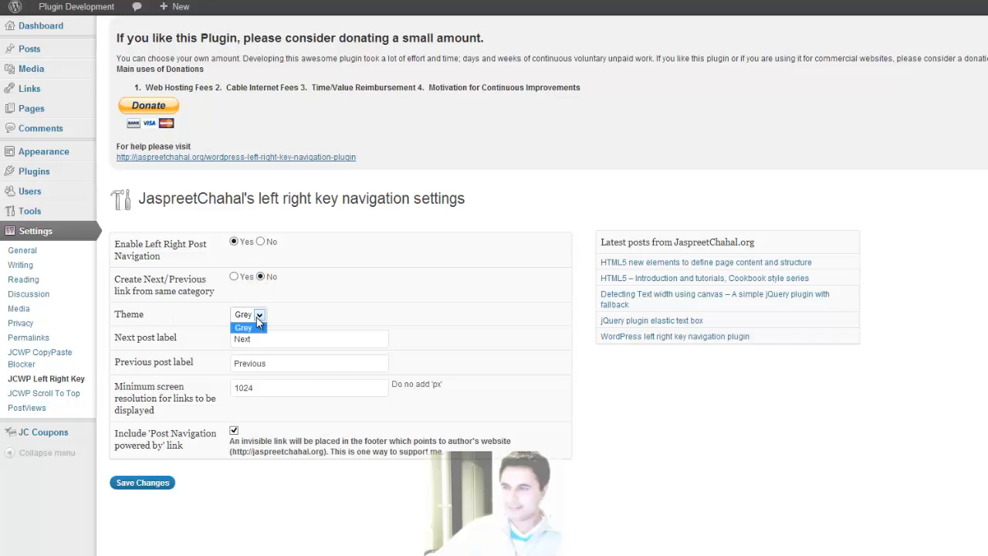
pyautogui.click(243, 326)
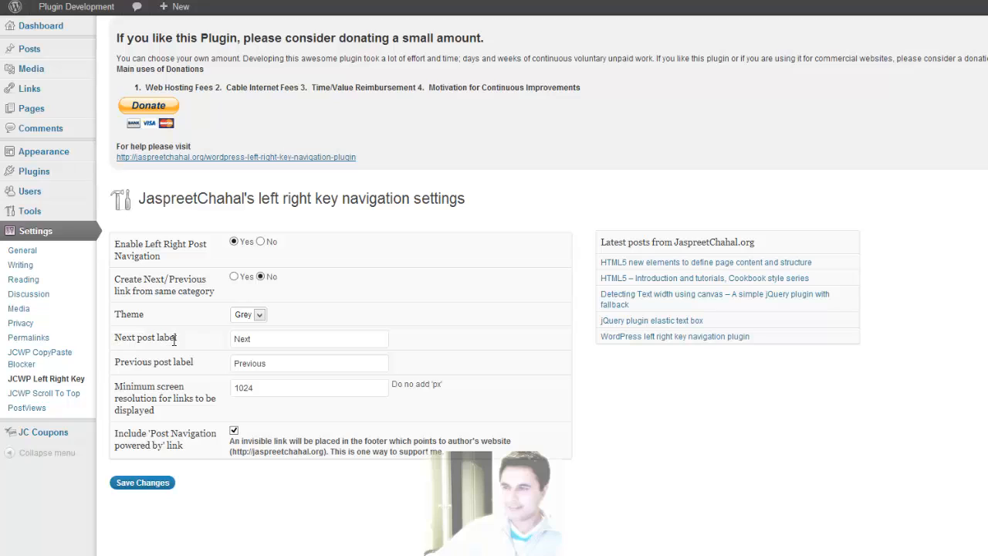
pyautogui.moveTo(200, 369)
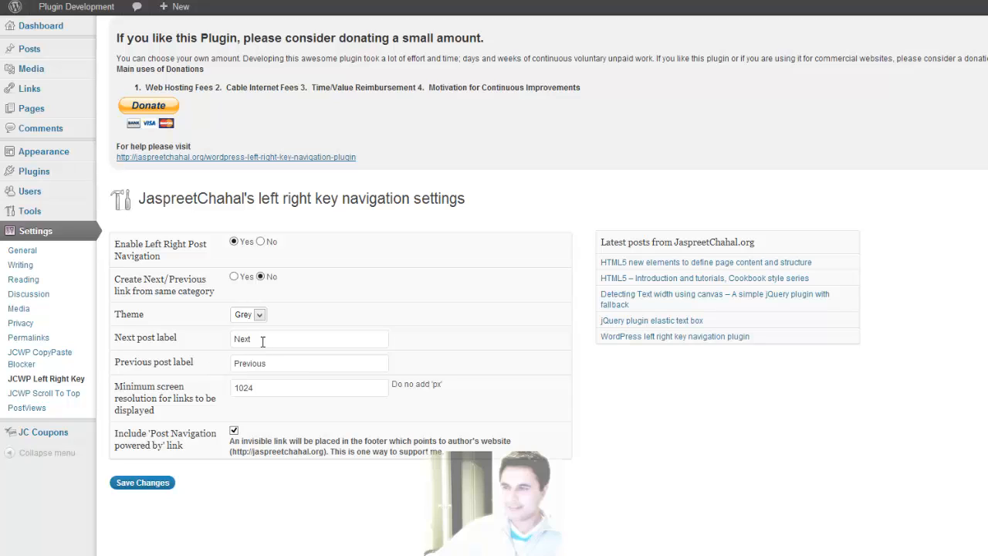
# Step: Save the navigation settings unchanged and visit the blog's front page
pyautogui.doubleClick(242, 338)
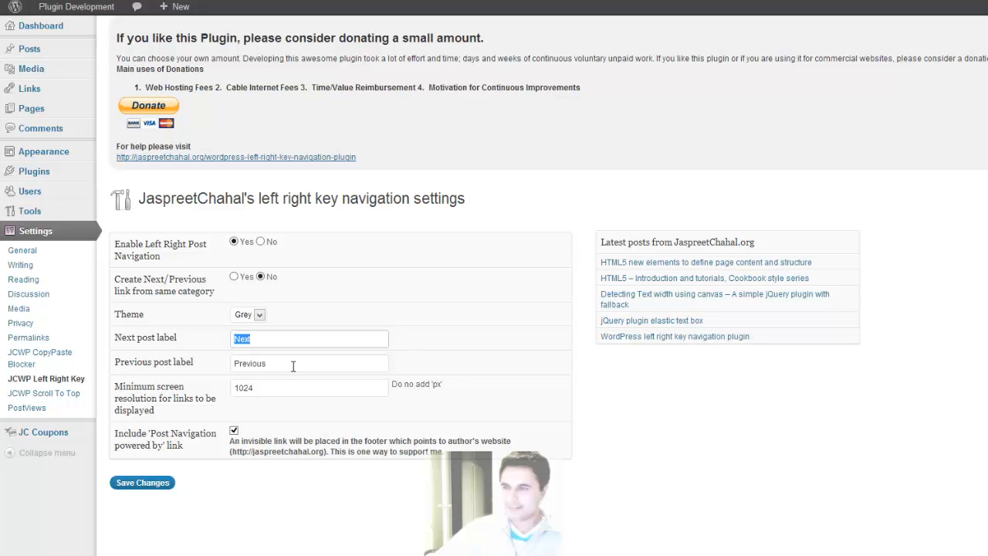
pyautogui.moveTo(163, 414)
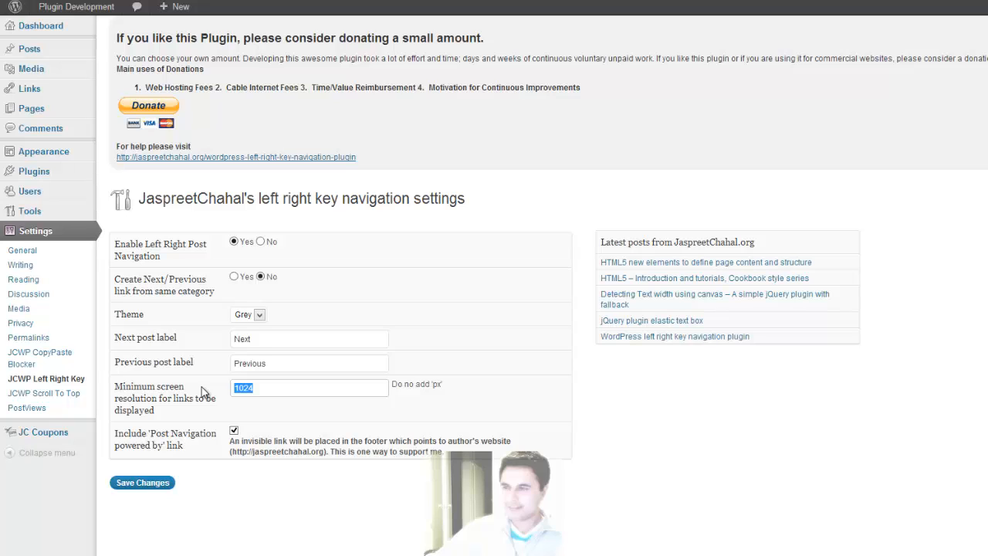
pyautogui.moveTo(220, 397)
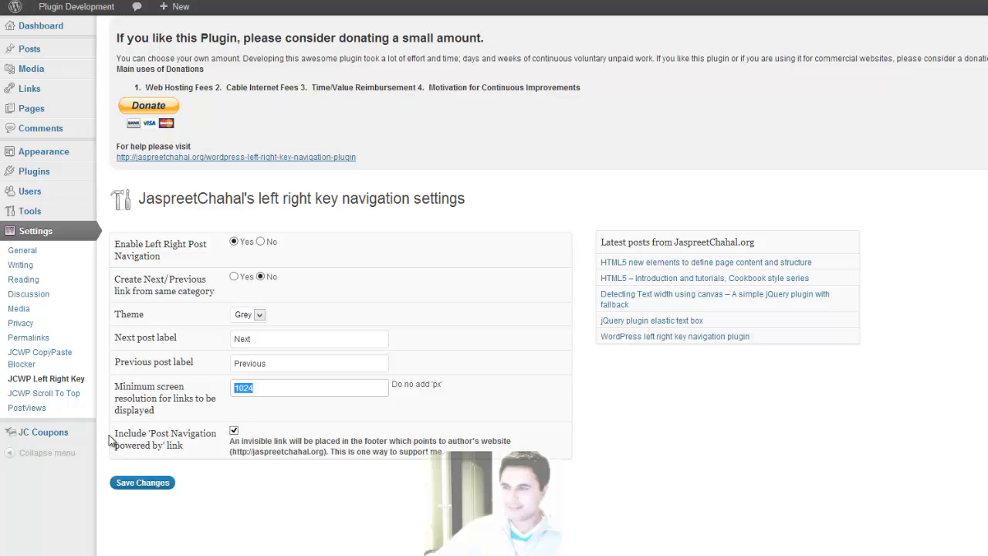
pyautogui.moveTo(191, 451)
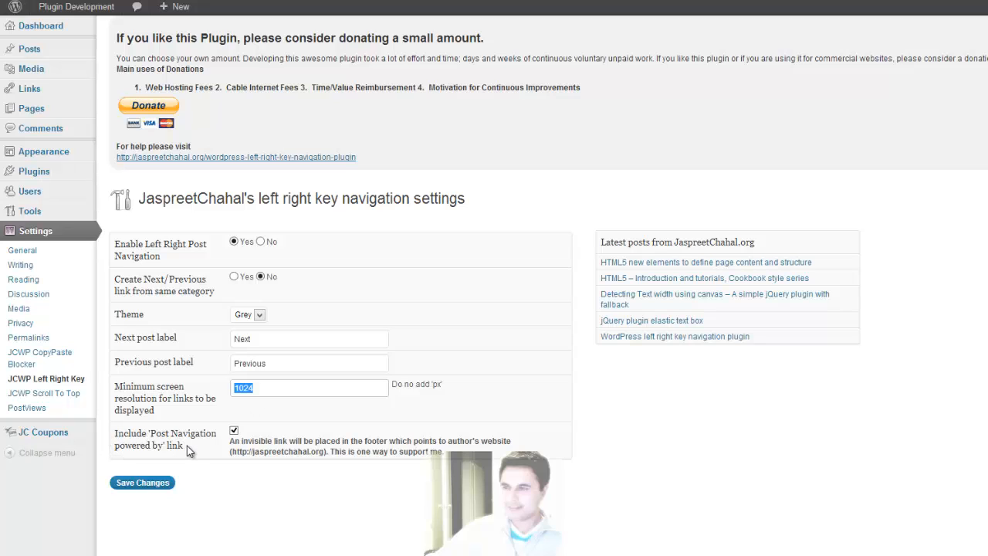
pyautogui.moveTo(203, 450)
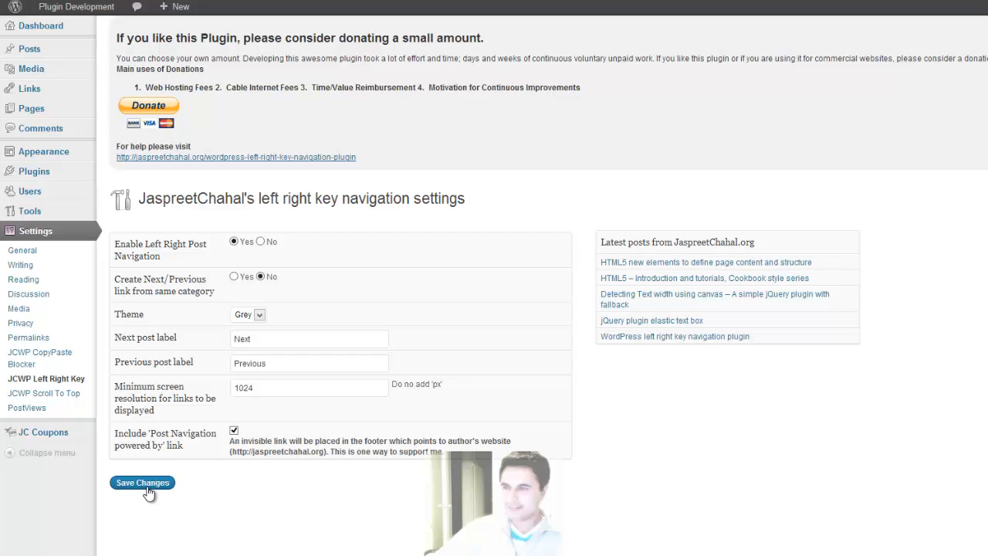
pyautogui.click(142, 481)
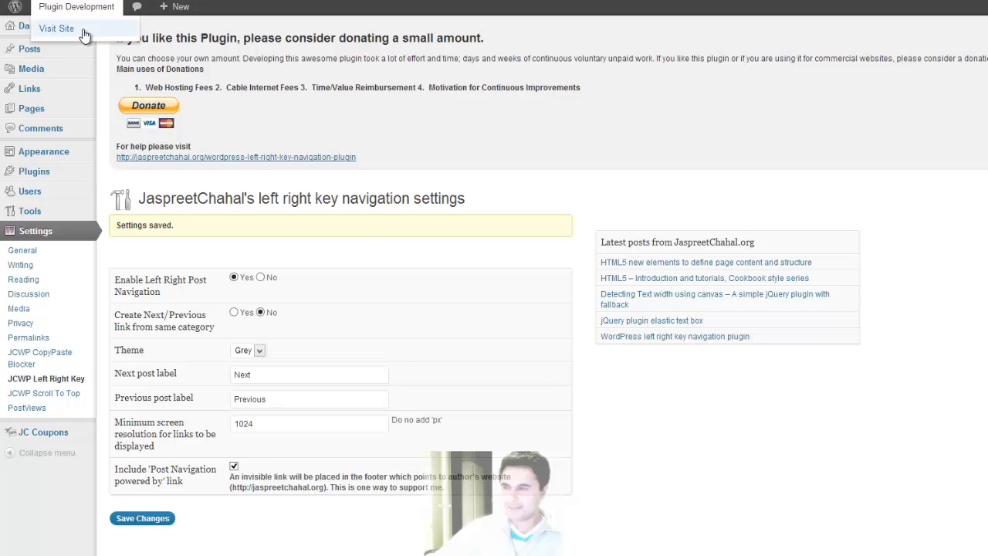
pyautogui.click(56, 29)
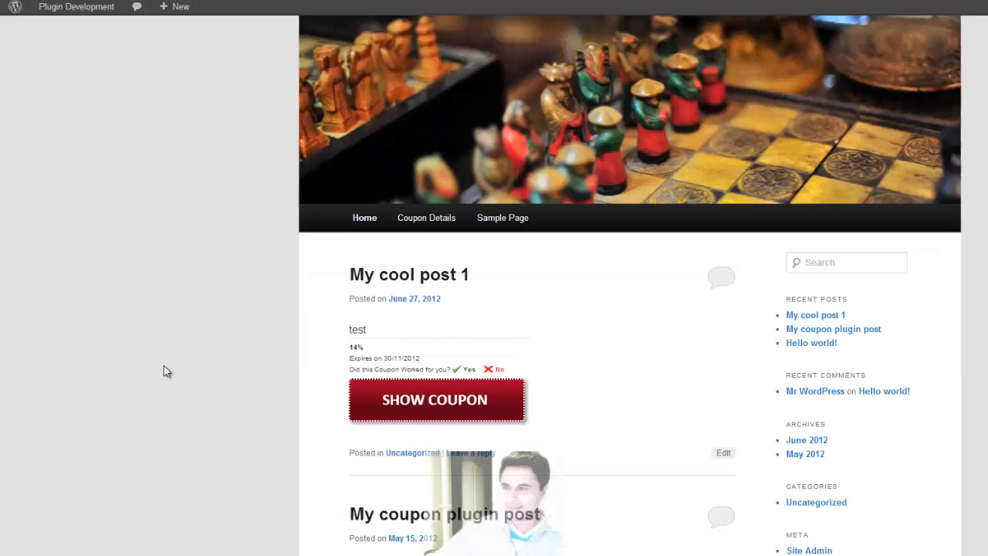
# Step: Scroll the front page and open 'My cool post 1'
pyautogui.scroll(-3)
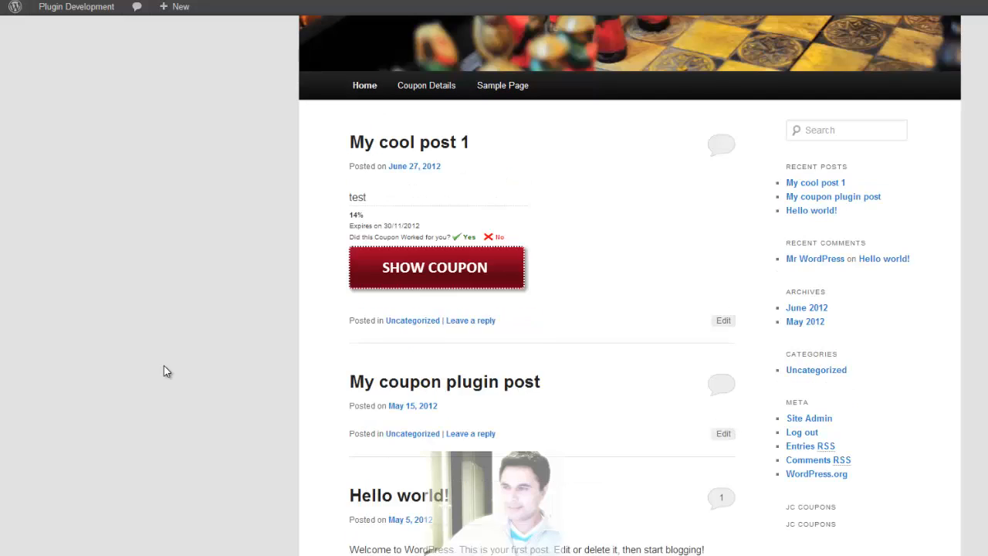
pyautogui.moveTo(320, 426)
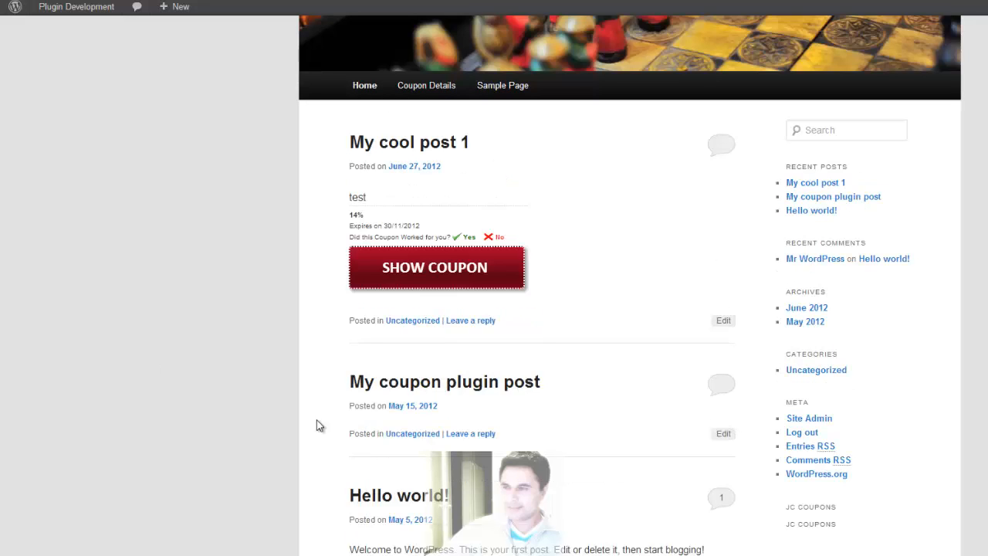
pyautogui.moveTo(324, 288)
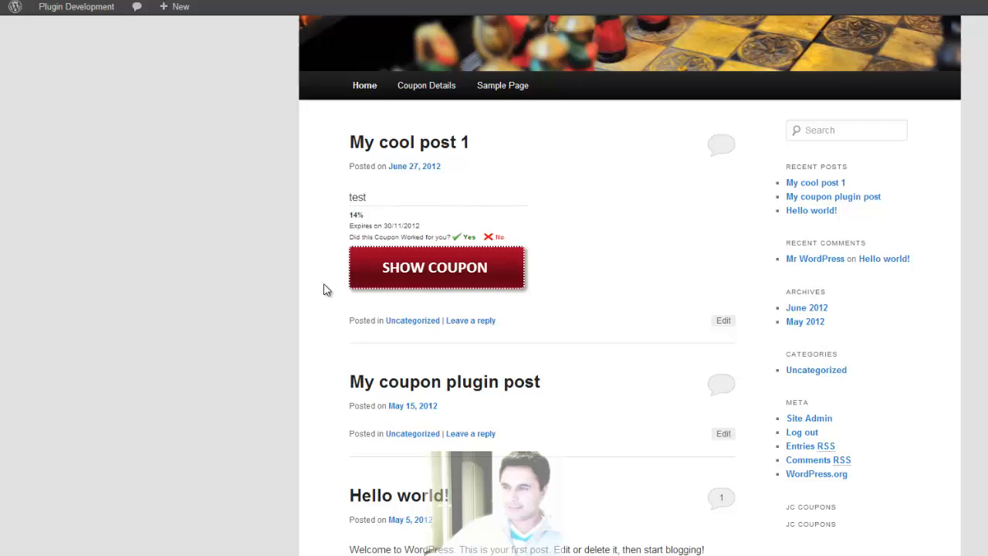
pyautogui.moveTo(426, 253)
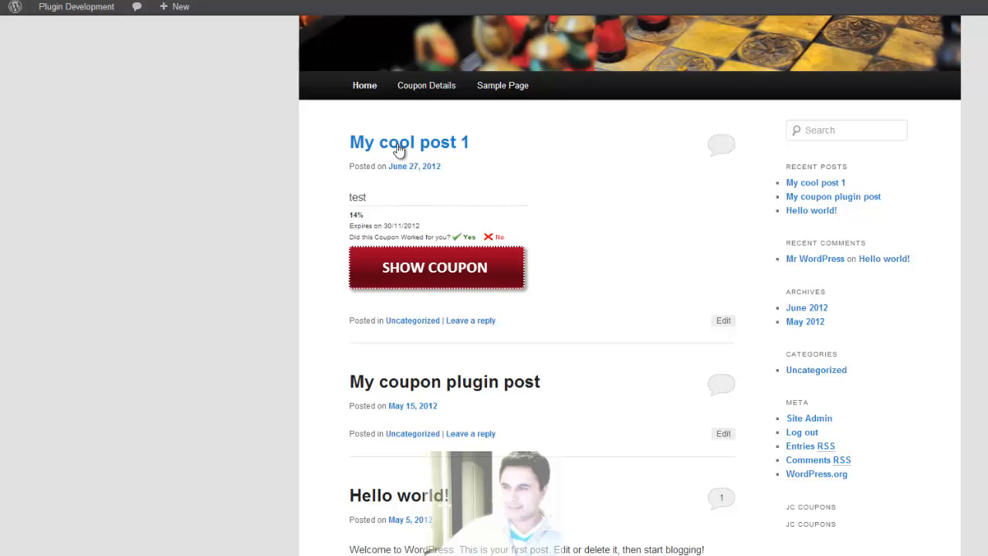
pyautogui.click(408, 143)
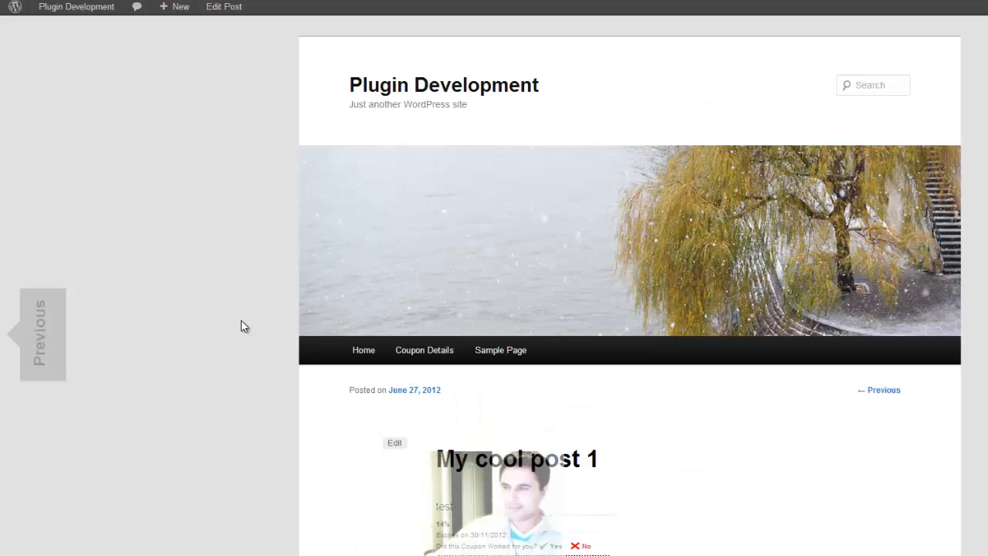
pyautogui.moveTo(33, 278)
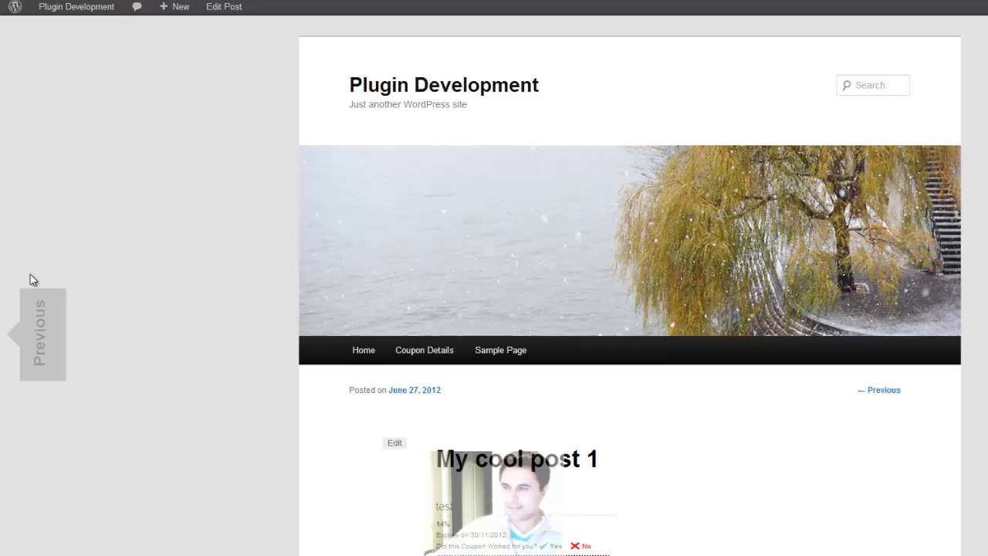
pyautogui.moveTo(13, 396)
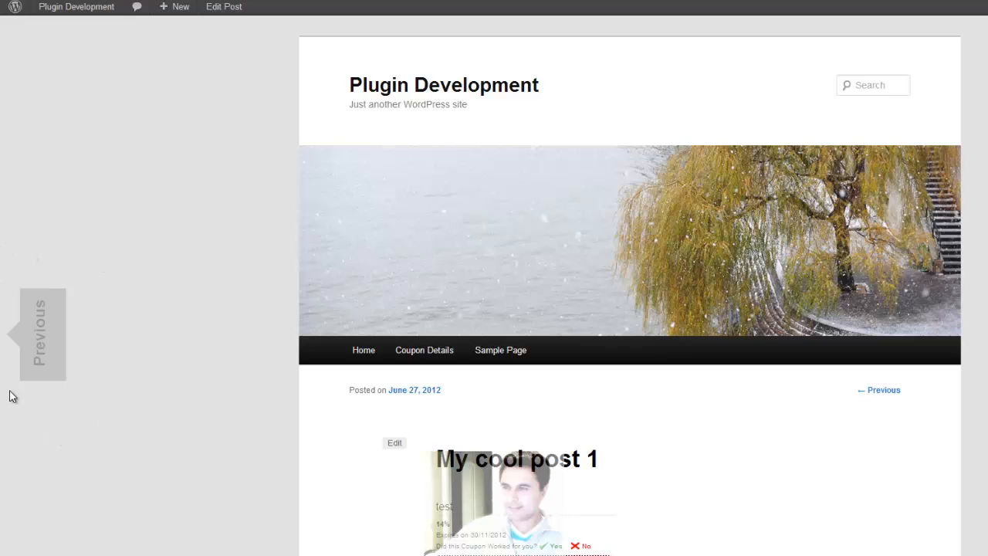
pyautogui.moveTo(93, 406)
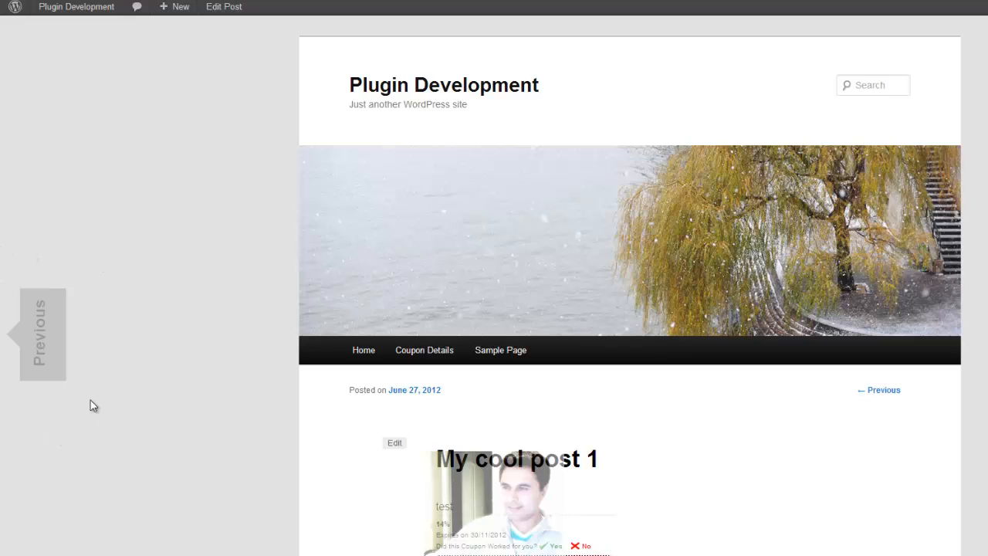
pyautogui.moveTo(98, 402)
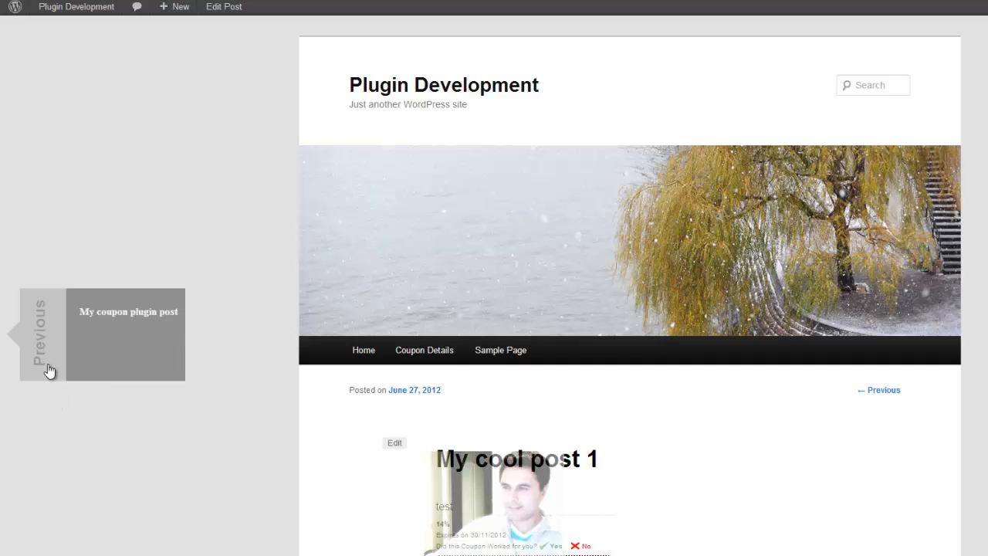
# Step: Follow the Previous tab on the left edge to 'My coupon plugin post'
pyautogui.click(39, 332)
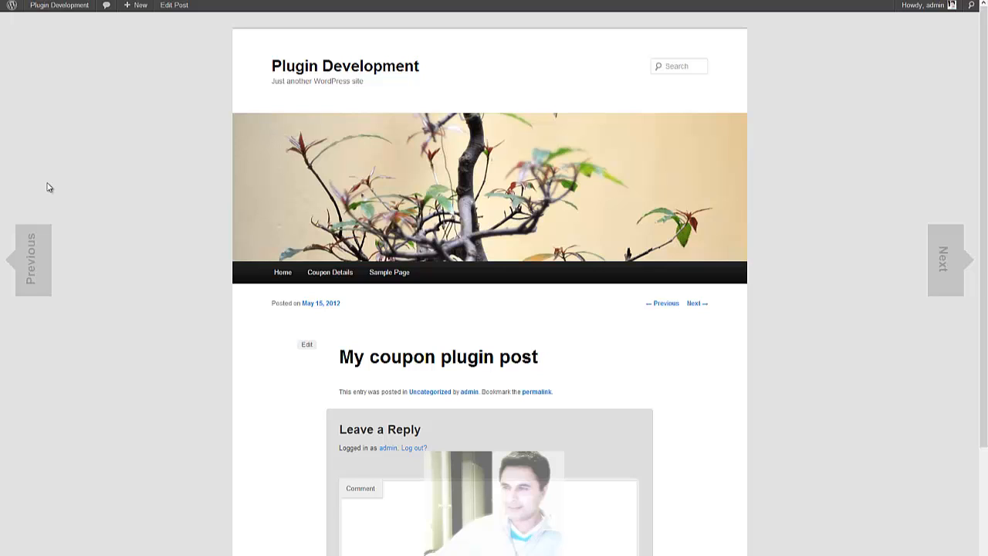
pyautogui.moveTo(861, 271)
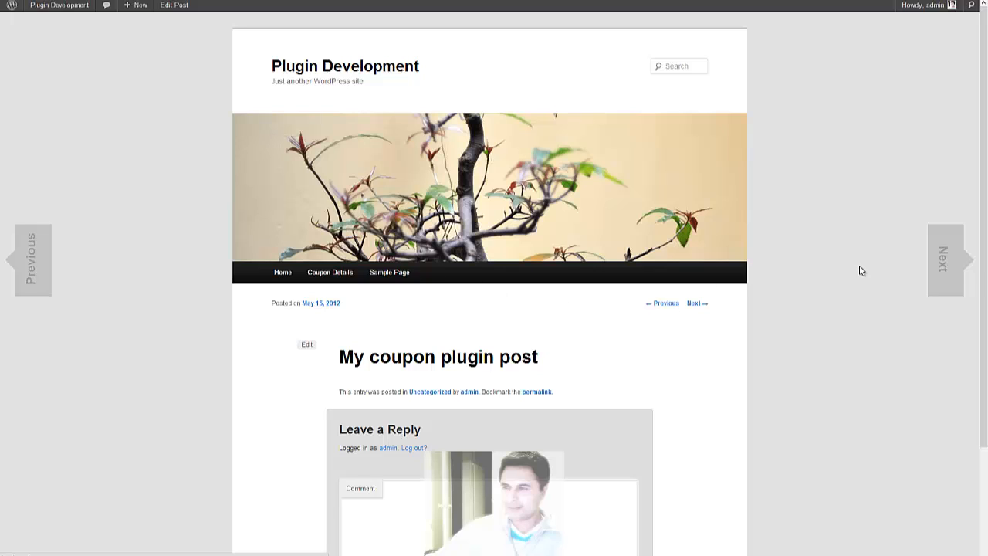
pyautogui.moveTo(969, 303)
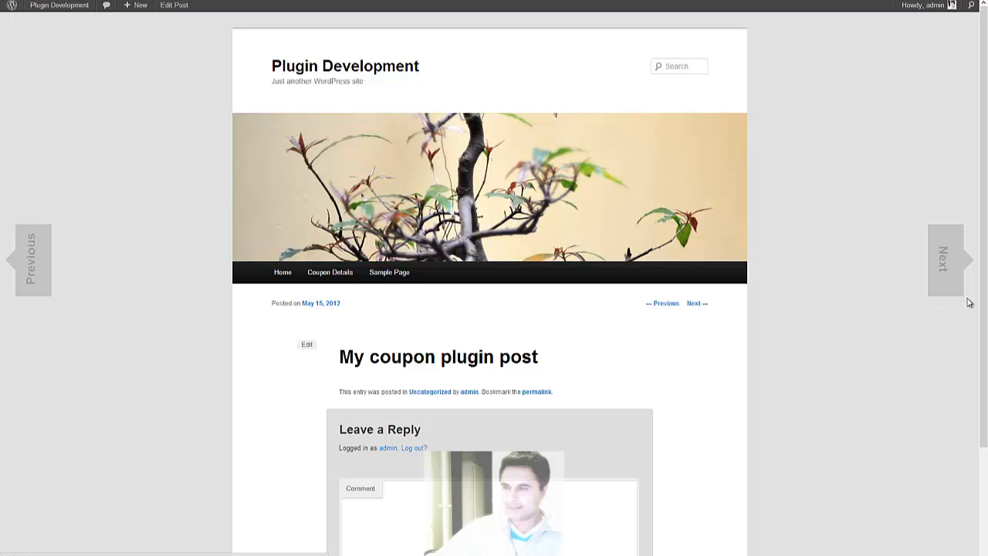
pyautogui.moveTo(885, 333)
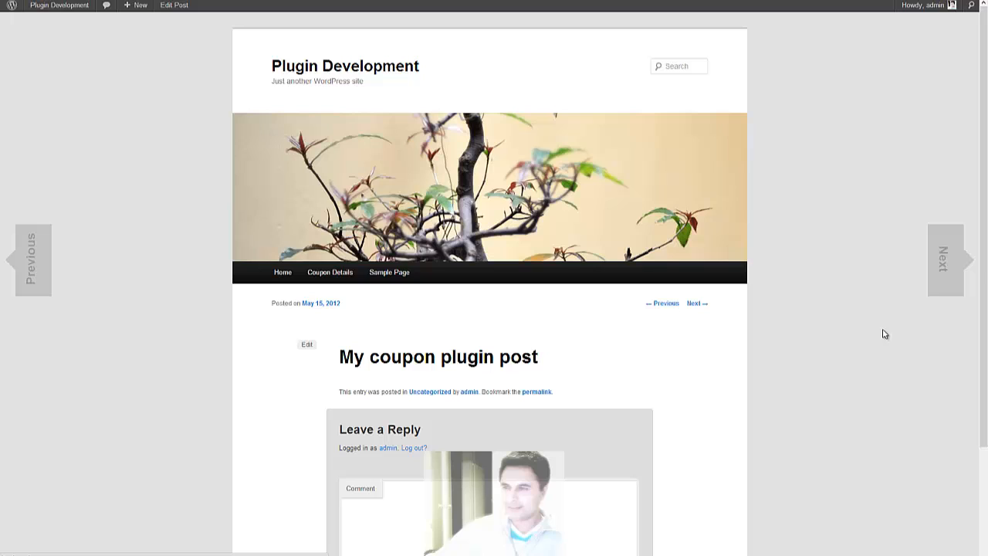
pyautogui.moveTo(944, 260)
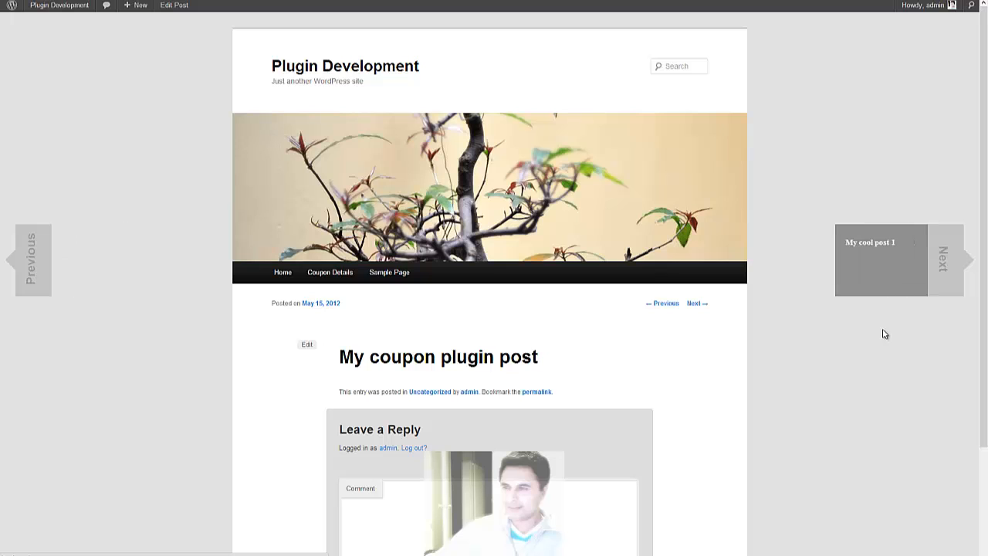
pyautogui.click(943, 260)
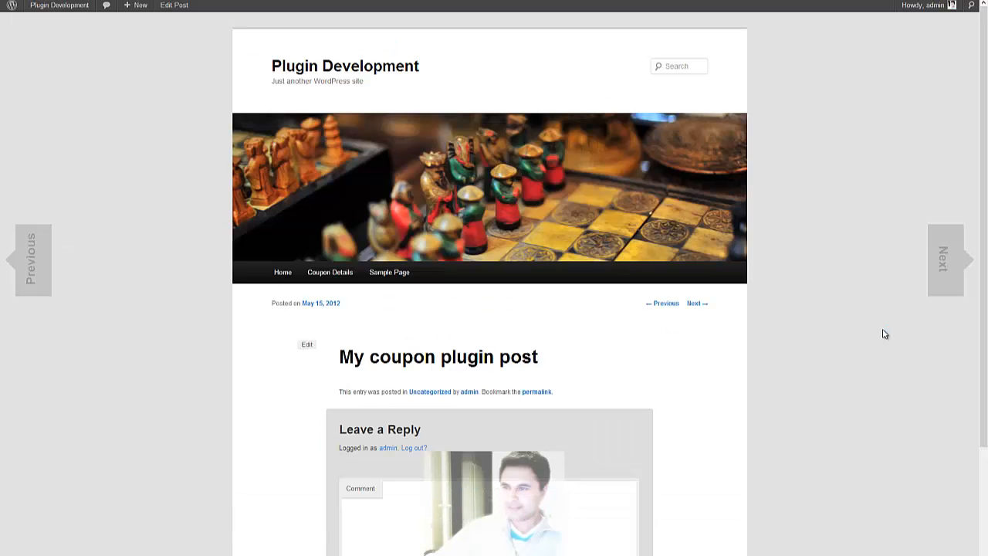
pyautogui.moveTo(878, 322)
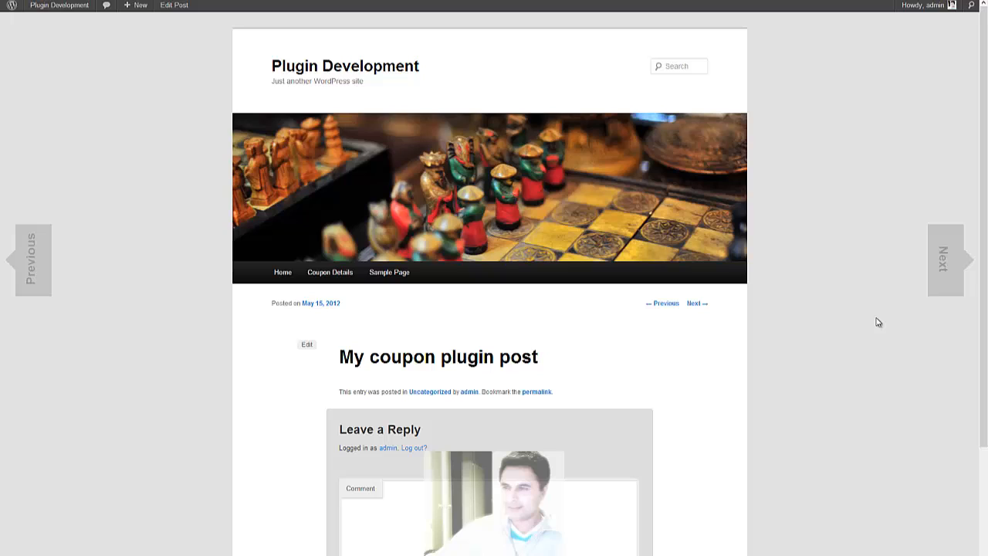